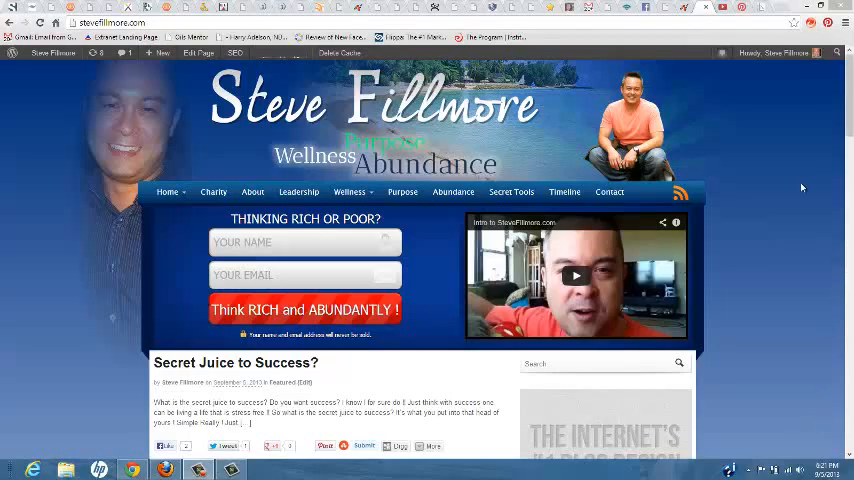
pyautogui.moveTo(797, 121)
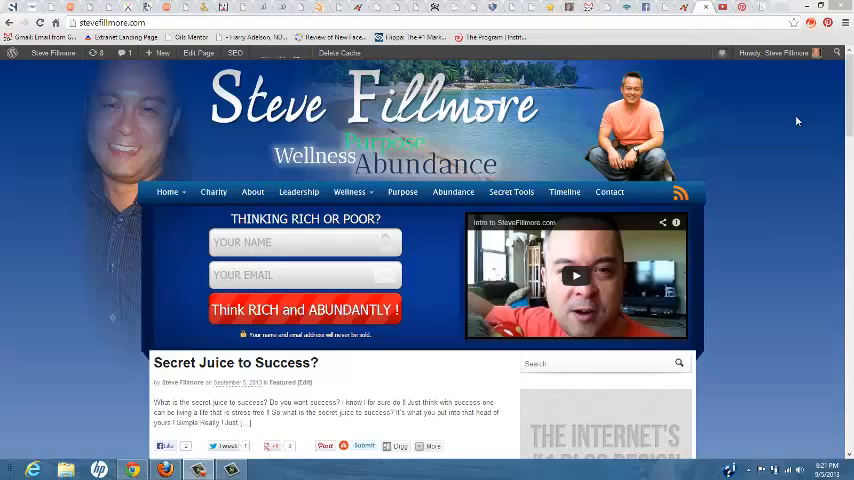
pyautogui.moveTo(52, 137)
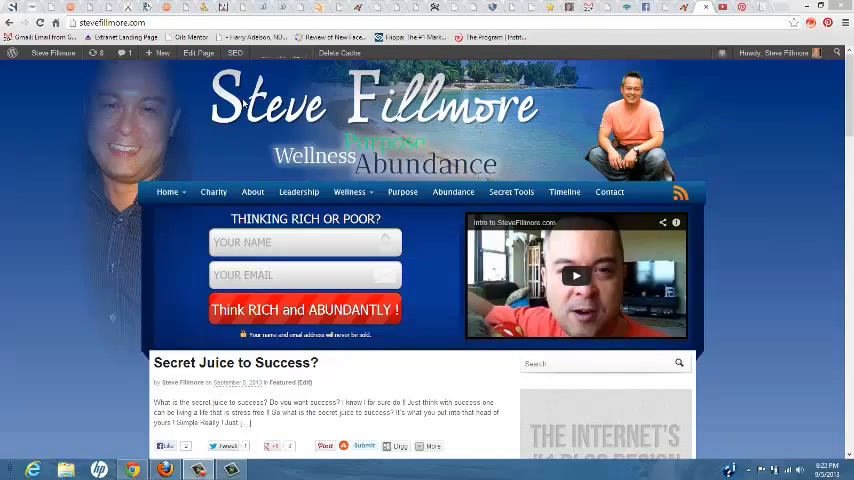
pyautogui.moveTo(819, 136)
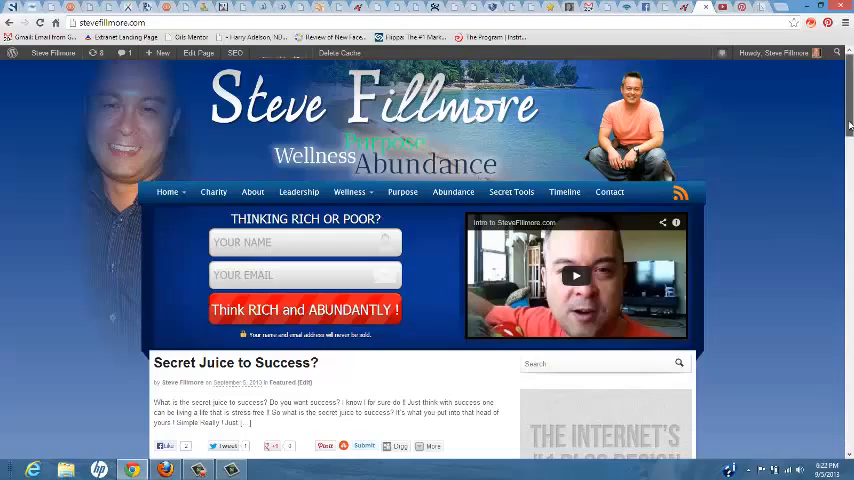
# - Open the blog's WordPress admin Dashboard from the site name menu, then its Manual video tutorials
pyautogui.scroll(-3)
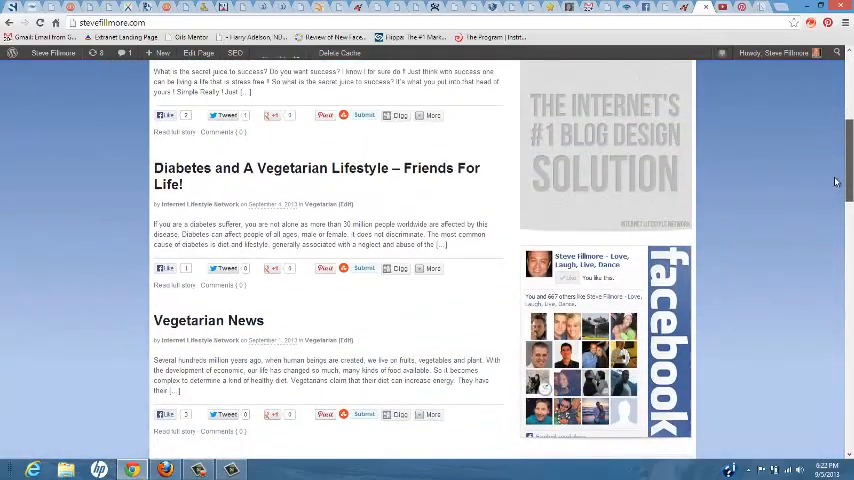
pyautogui.scroll(-3)
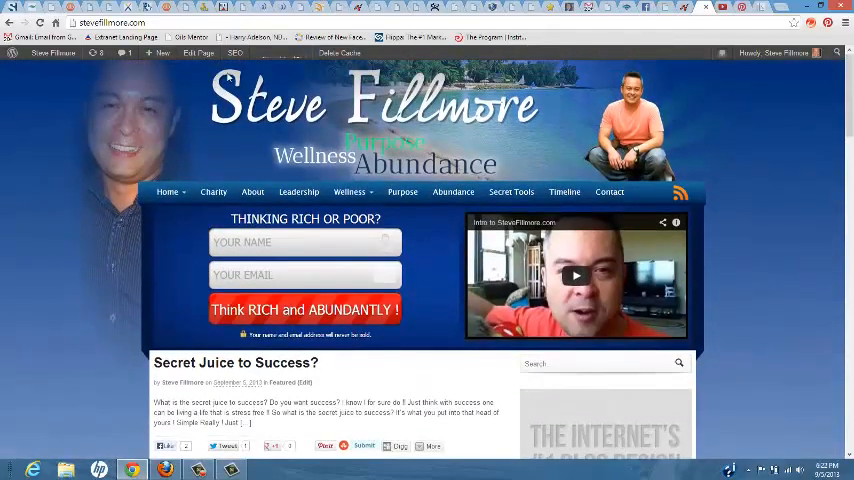
pyautogui.click(53, 53)
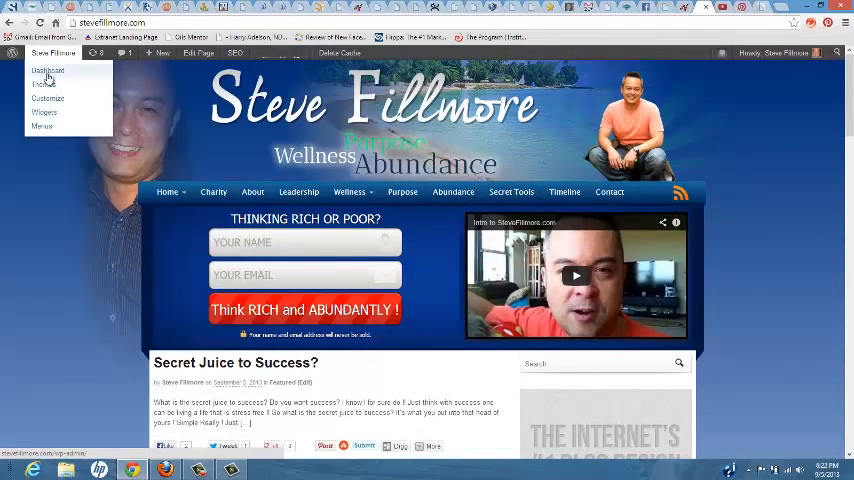
pyautogui.click(48, 71)
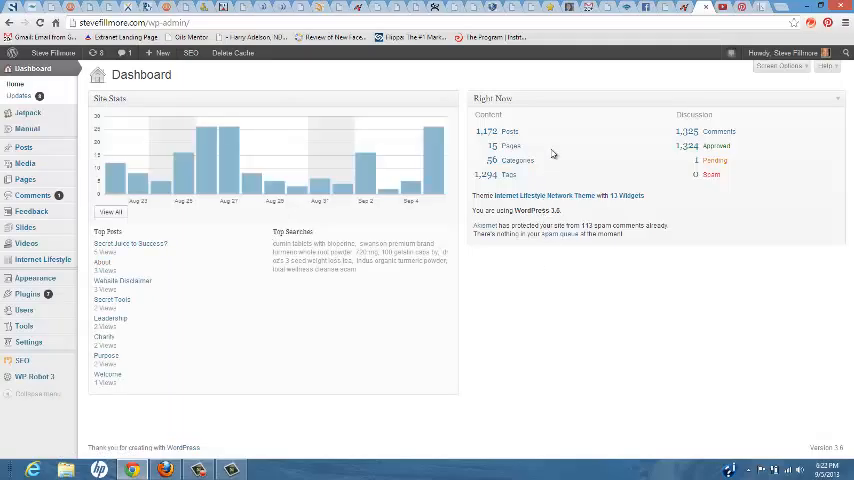
pyautogui.moveTo(390, 74)
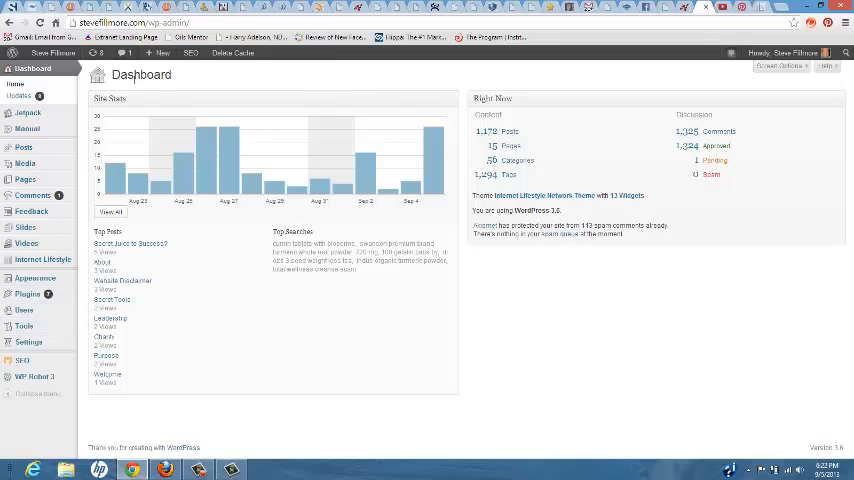
pyautogui.moveTo(351, 76)
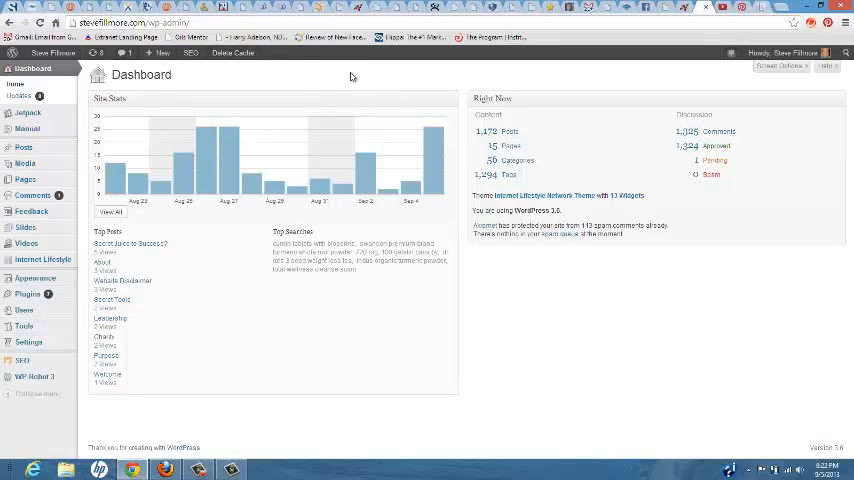
pyautogui.moveTo(583, 77)
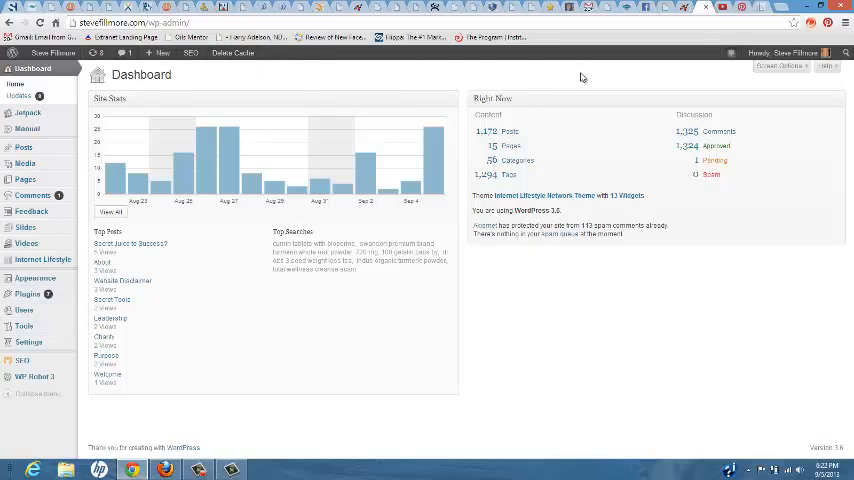
pyautogui.moveTo(236, 88)
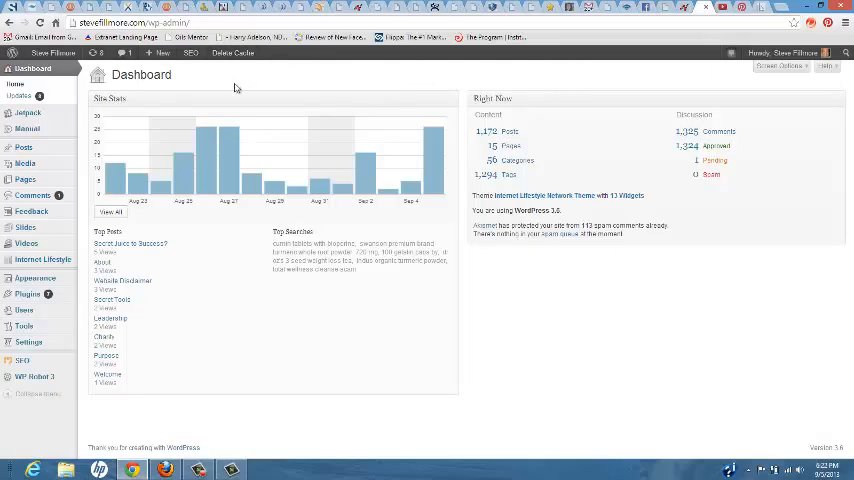
pyautogui.click(27, 101)
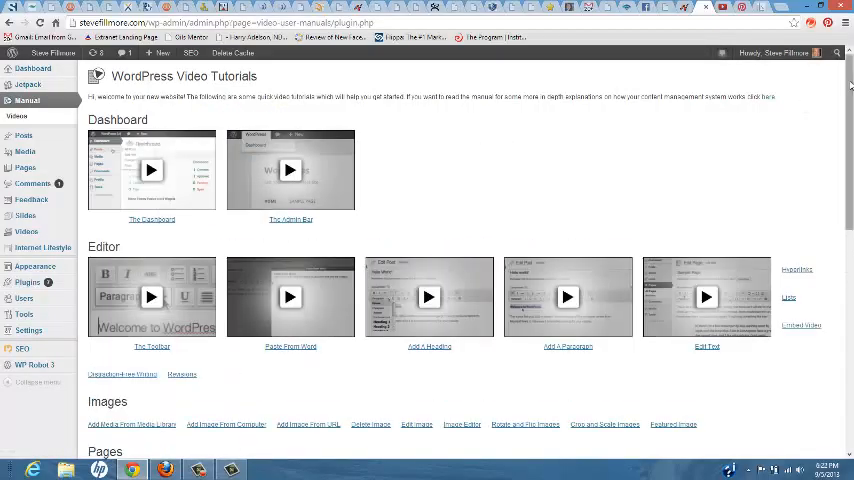
# - Scroll the Dashboard, Editor, Images and Pages tutorials, then return to ILN University's Super Saturday Replay page
pyautogui.scroll(-3)
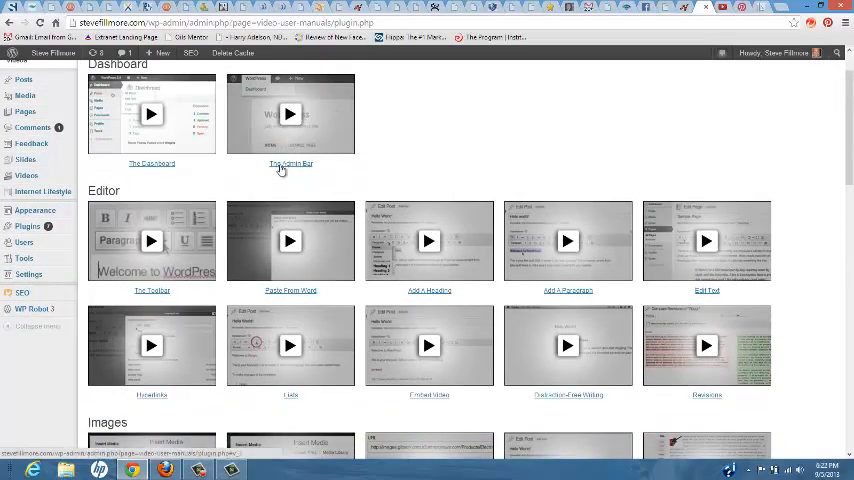
pyautogui.scroll(-3)
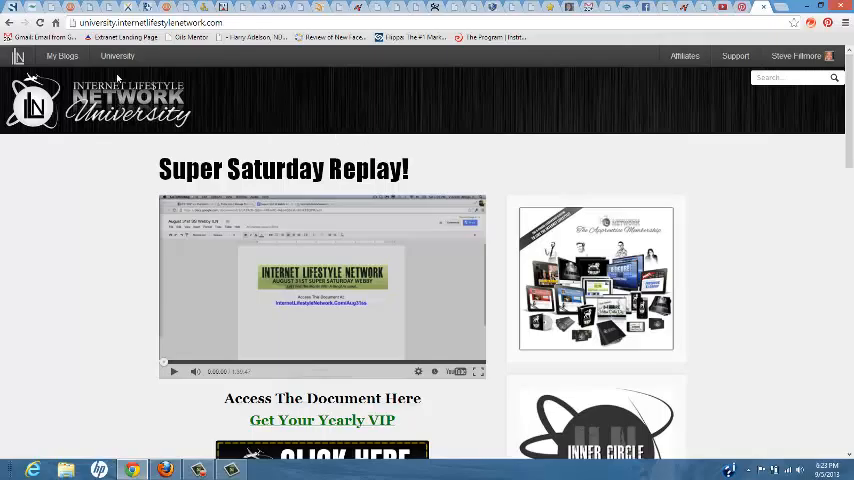
# - Go to University > Courses and scroll the Apprentice Training list to 'The FAMOUS 8-Figure Million Dollar Day'
pyautogui.click(117, 55)
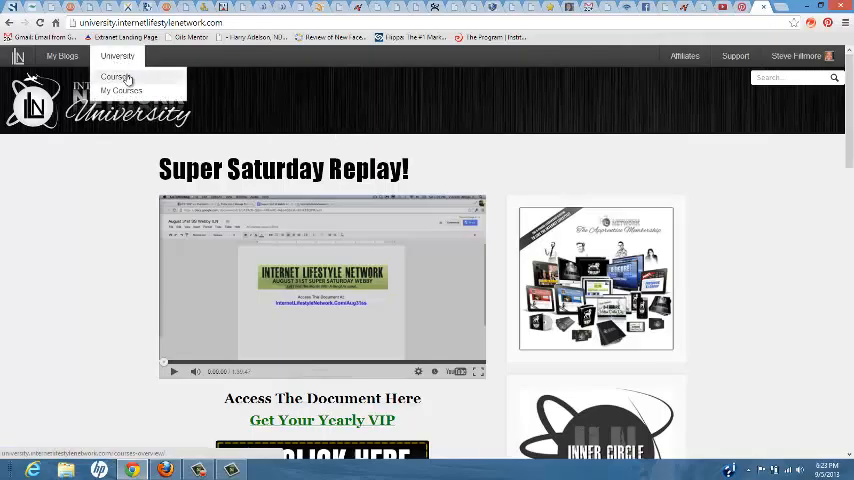
pyautogui.click(115, 77)
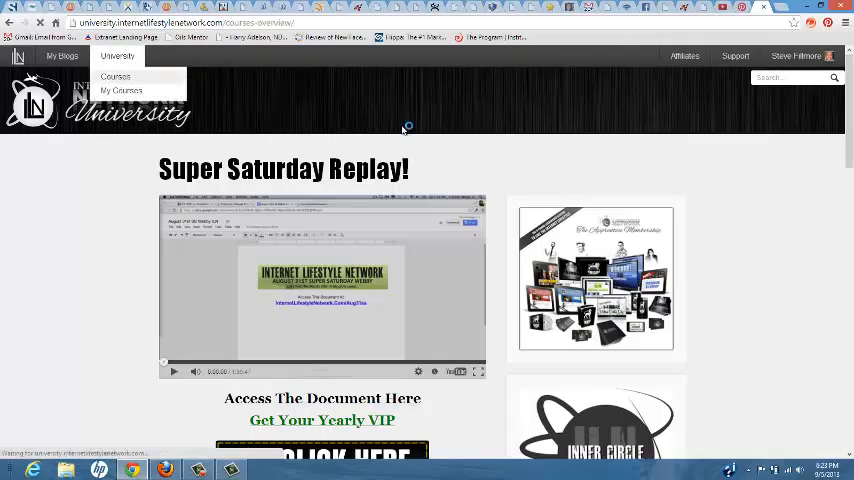
pyautogui.click(115, 76)
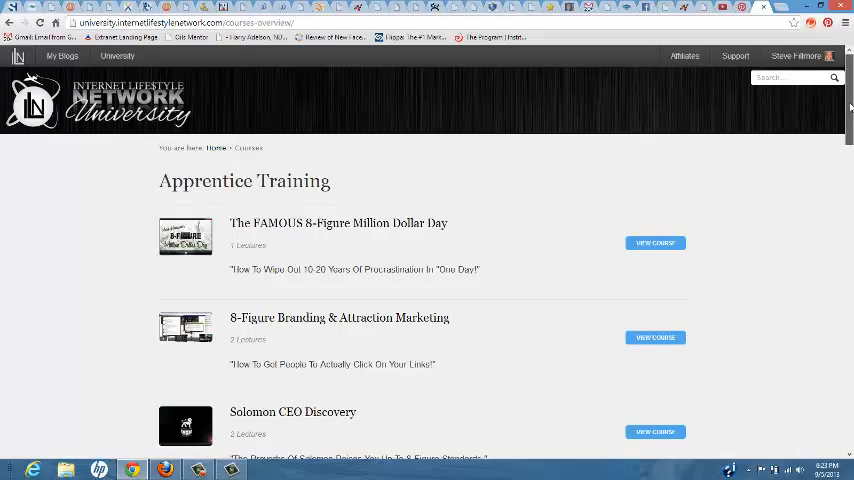
pyautogui.scroll(-3)
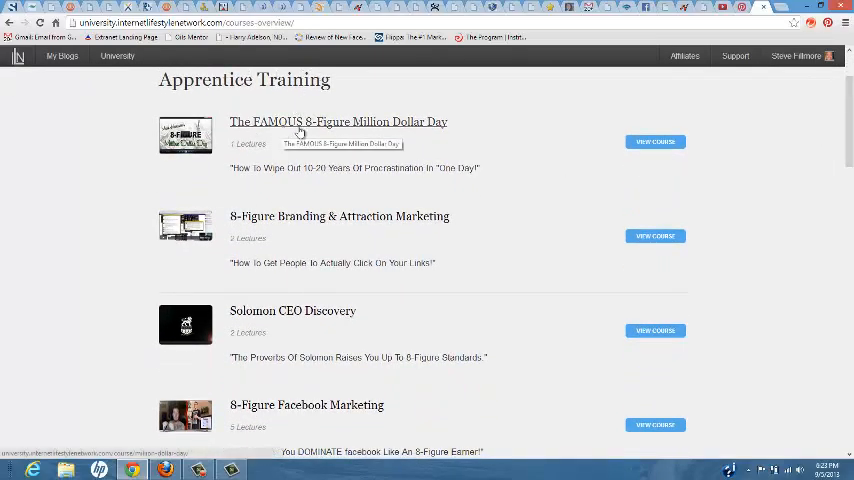
pyautogui.moveTo(489, 121)
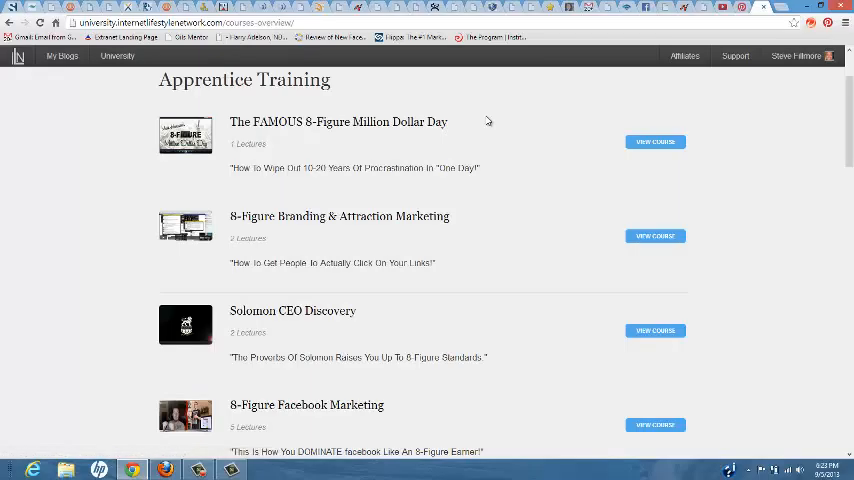
pyautogui.moveTo(558, 105)
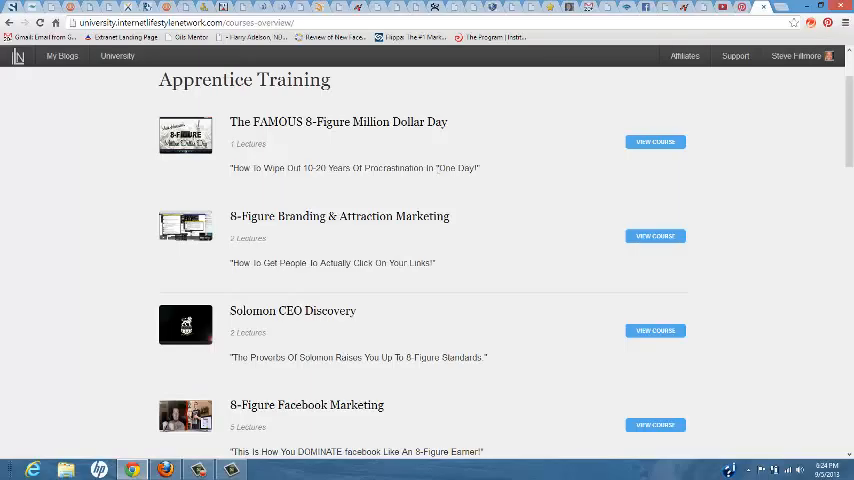
pyautogui.moveTo(493, 172)
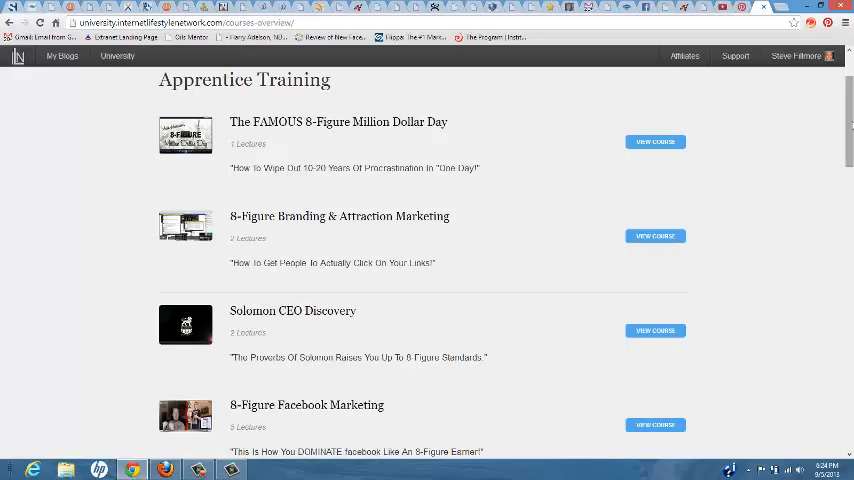
pyautogui.moveTo(794, 146)
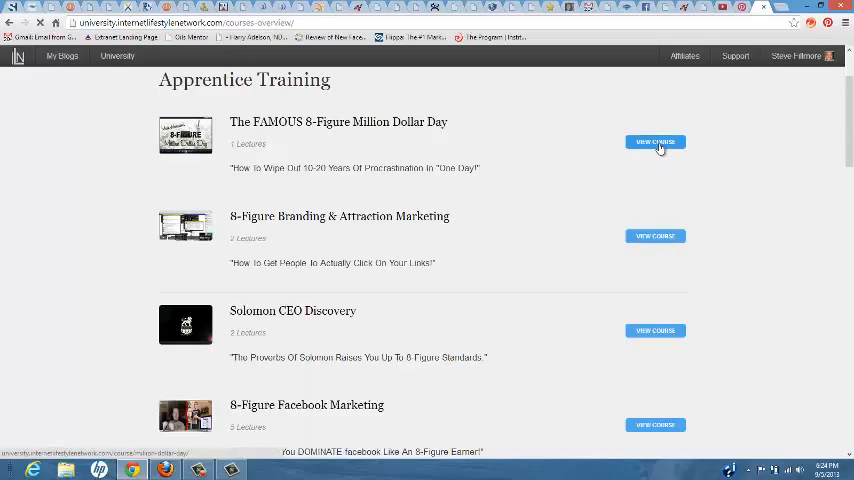
pyautogui.click(655, 141)
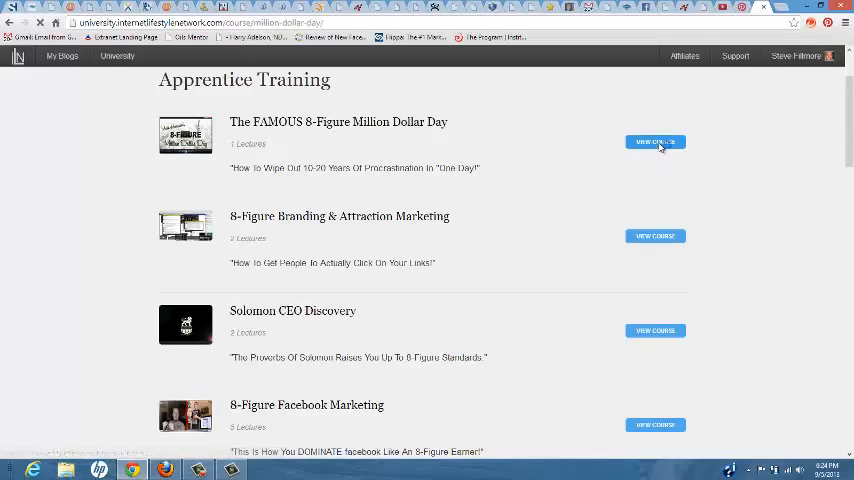
pyautogui.click(655, 141)
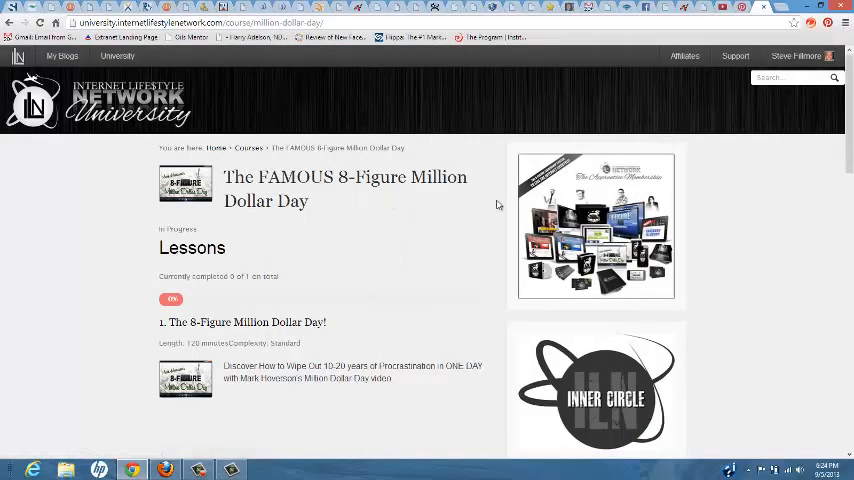
pyautogui.scroll(-3)
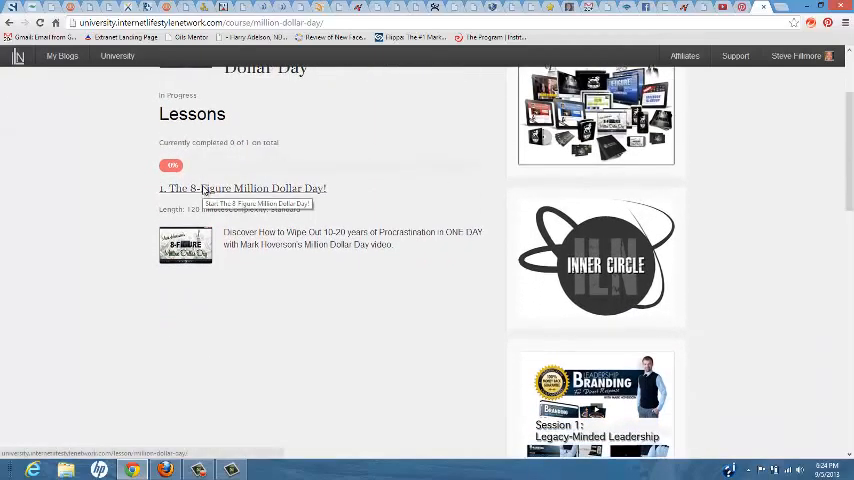
pyautogui.click(242, 188)
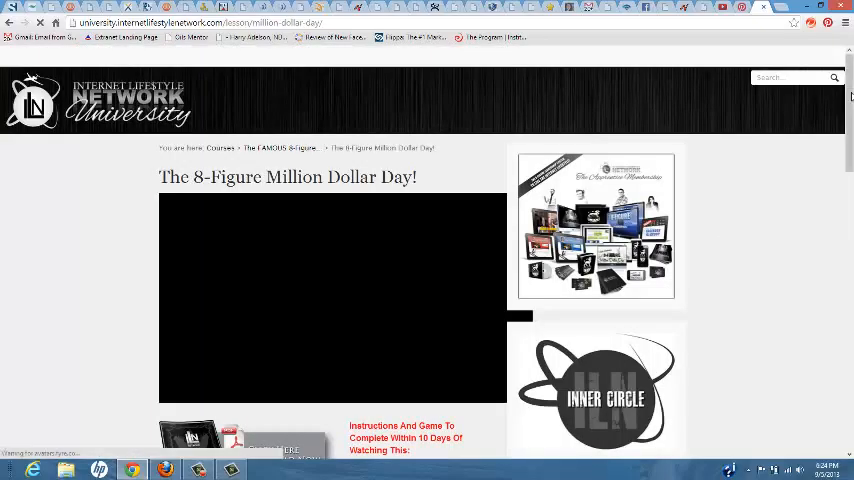
pyautogui.scroll(-3)
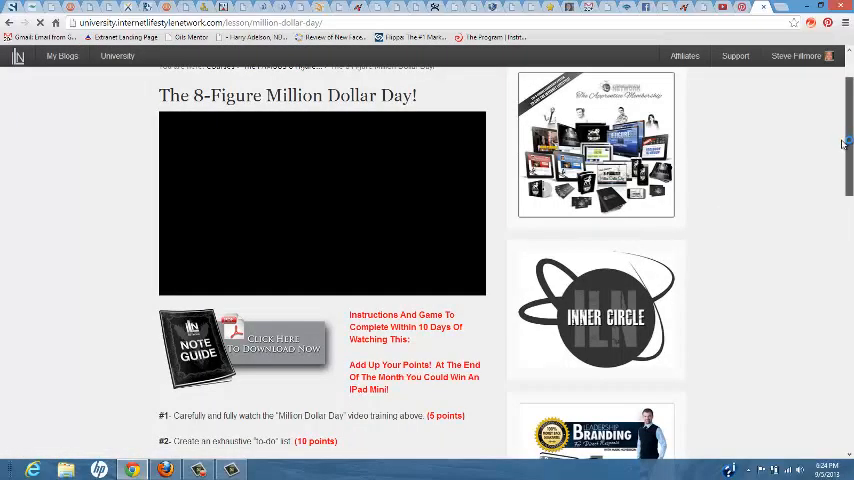
pyautogui.scroll(-3)
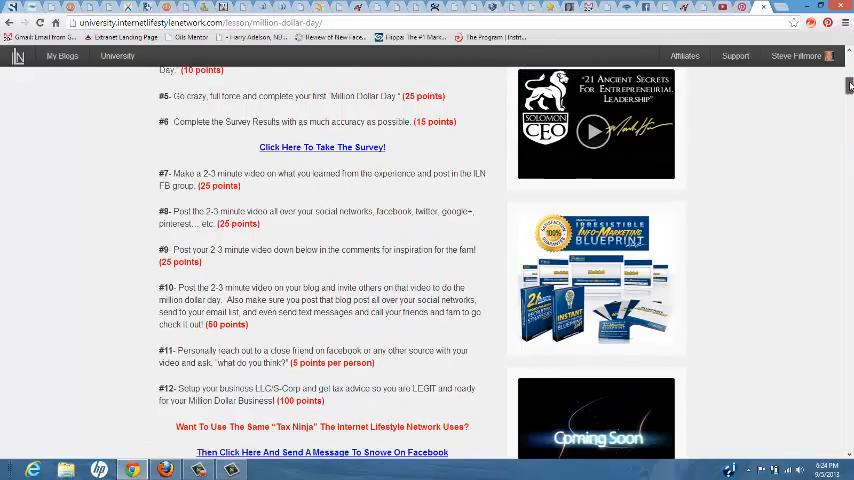
pyautogui.scroll(3)
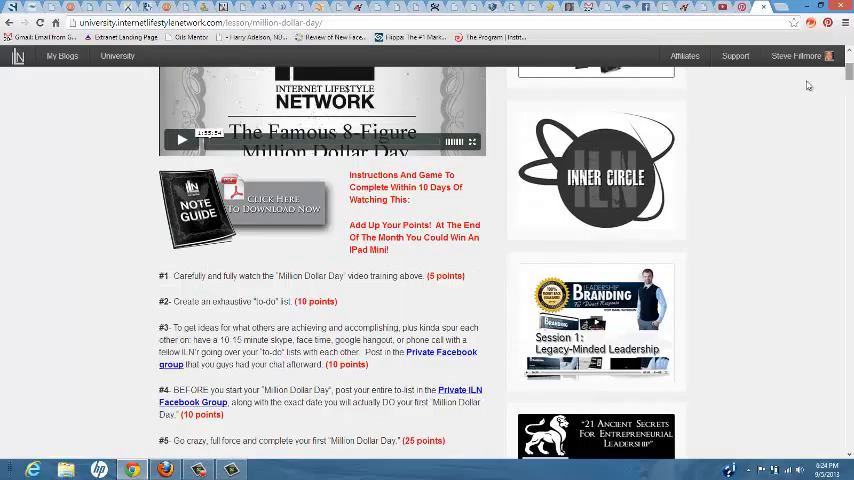
pyautogui.moveTo(449, 294)
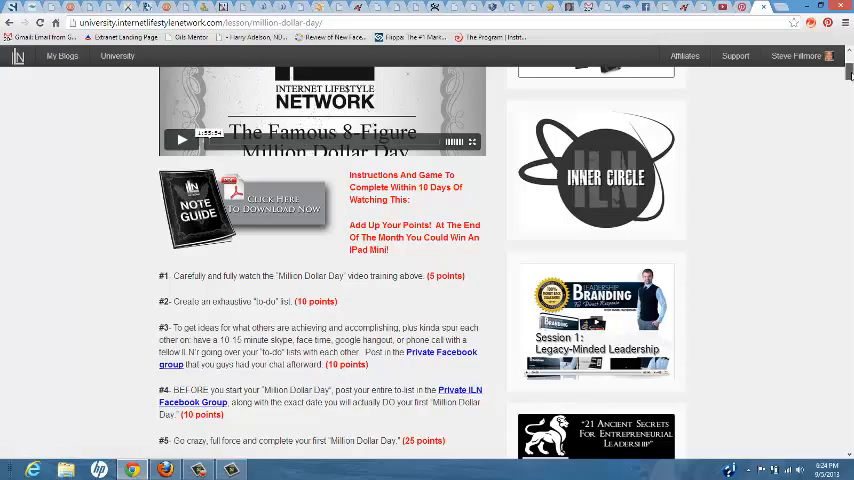
pyautogui.scroll(3)
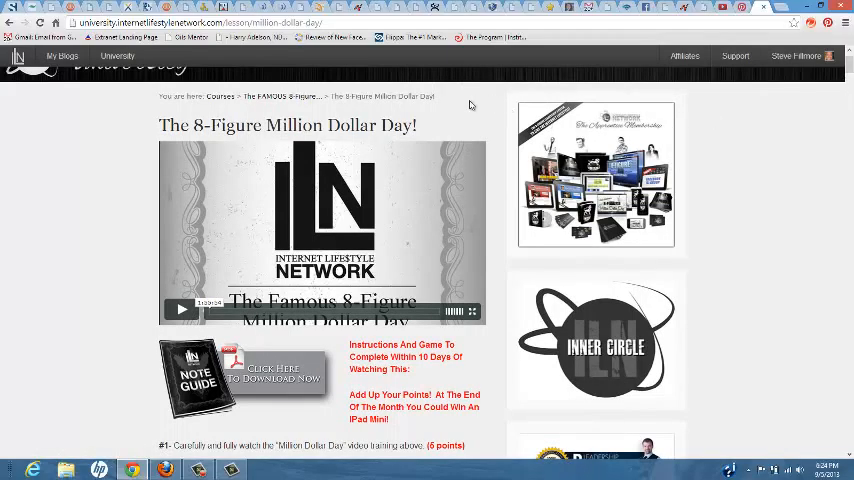
pyautogui.moveTo(245, 305)
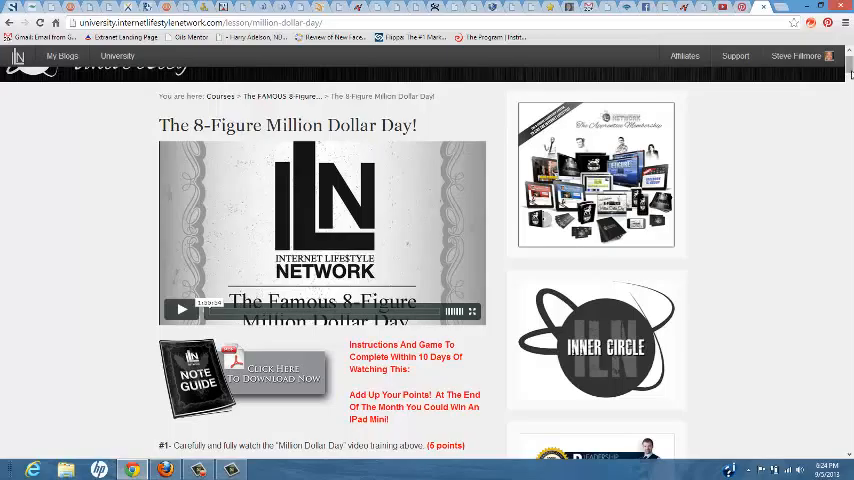
pyautogui.scroll(-3)
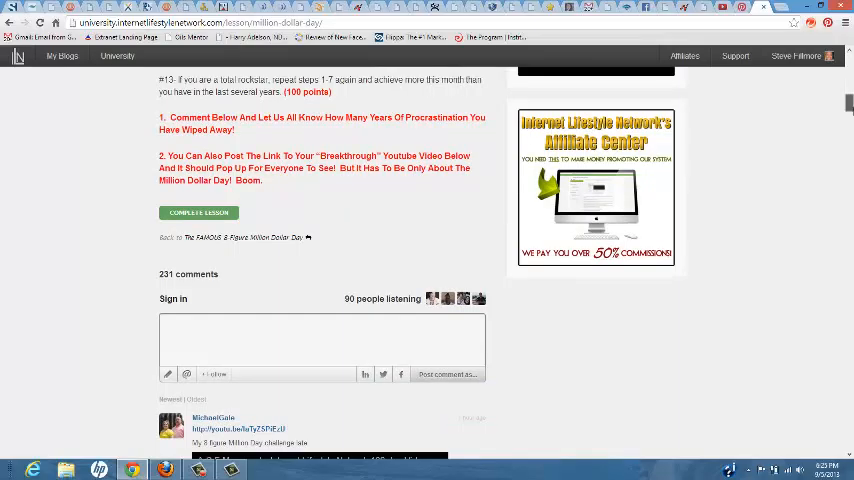
pyautogui.scroll(3)
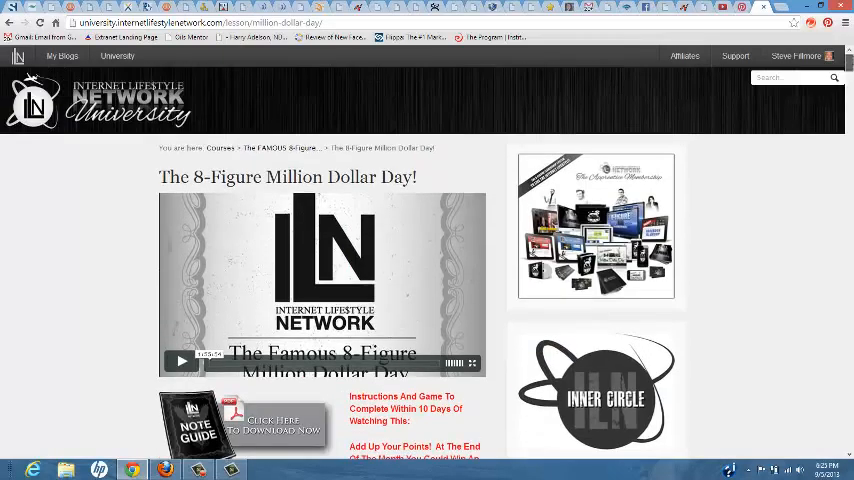
pyautogui.click(117, 55)
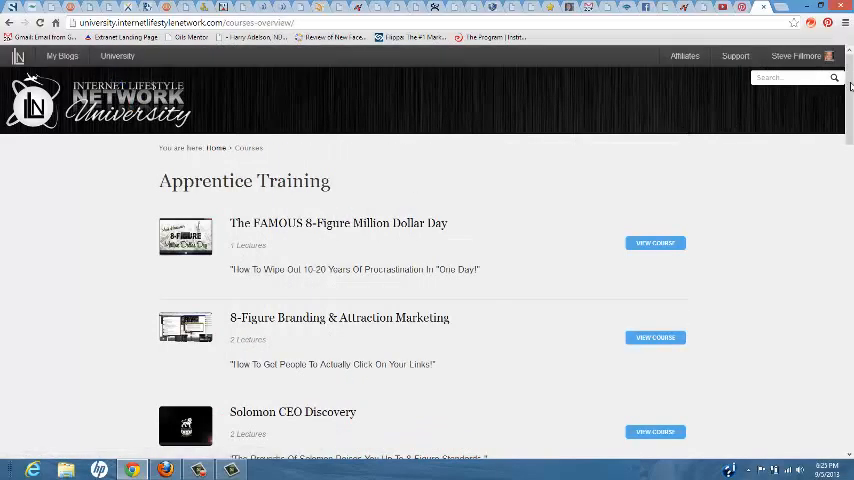
# - Browse the Apprentice and Inner Circle Training course lists, then switch to the Steve Fillmore blog homepage
pyautogui.scroll(-3)
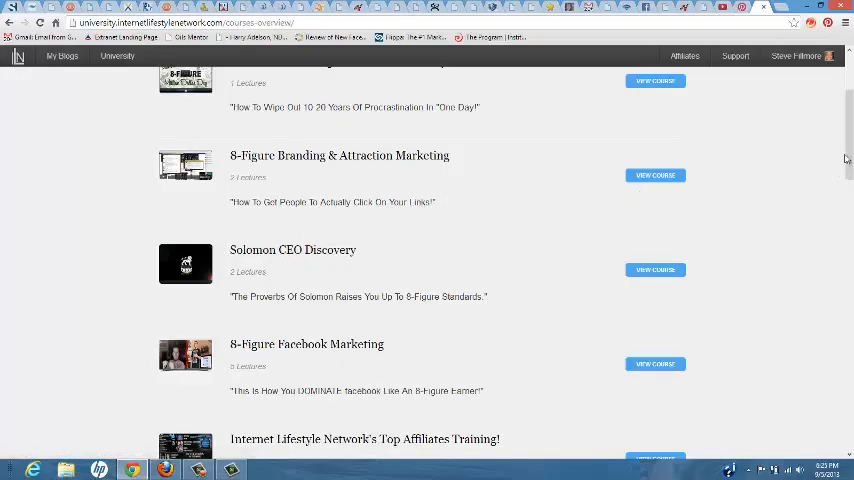
pyautogui.scroll(-3)
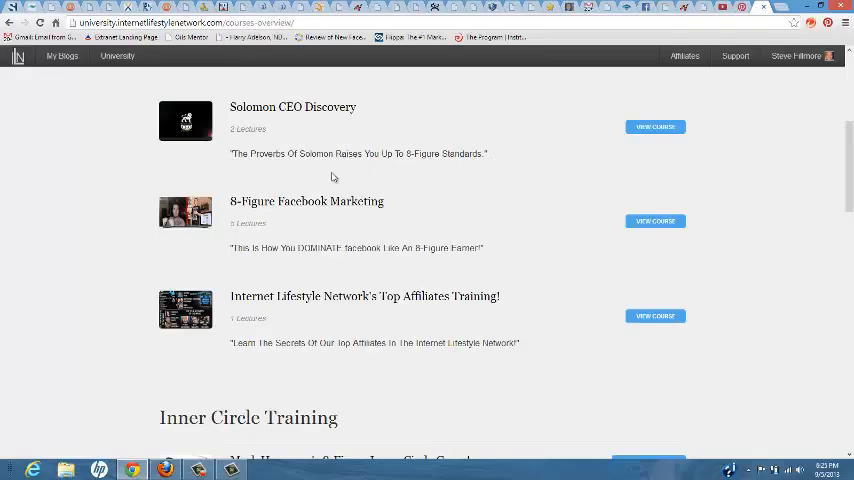
pyautogui.moveTo(306, 201)
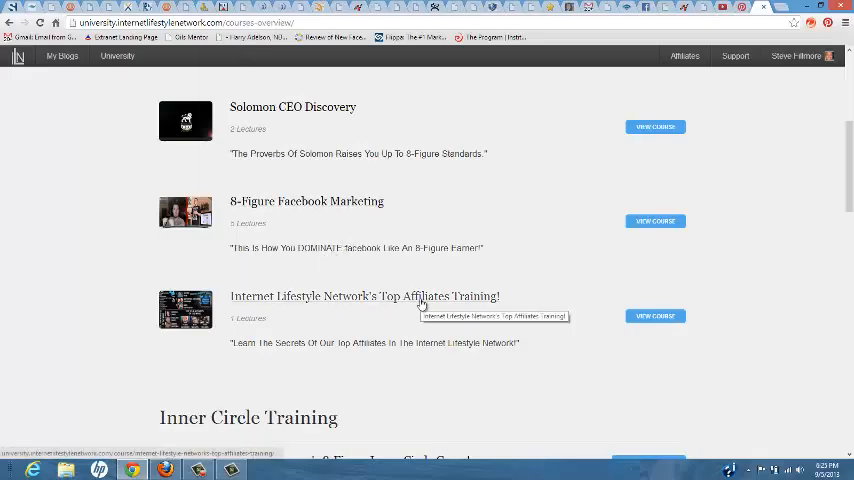
pyautogui.moveTo(521, 300)
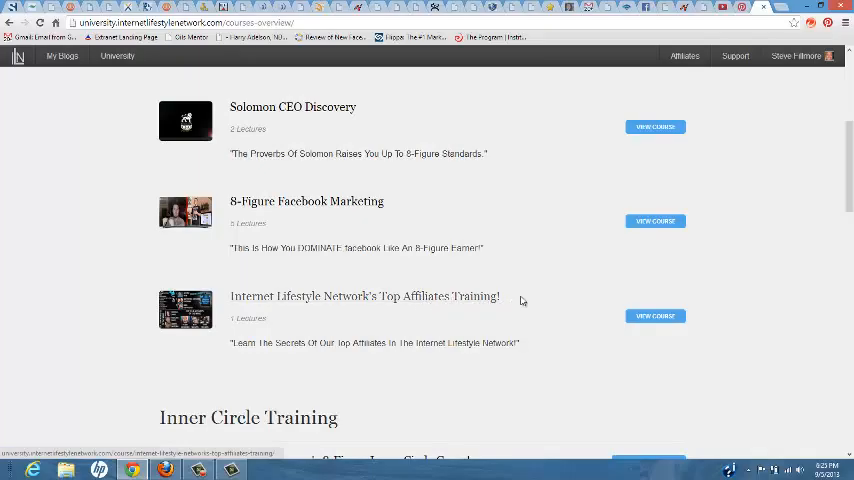
pyautogui.scroll(-3)
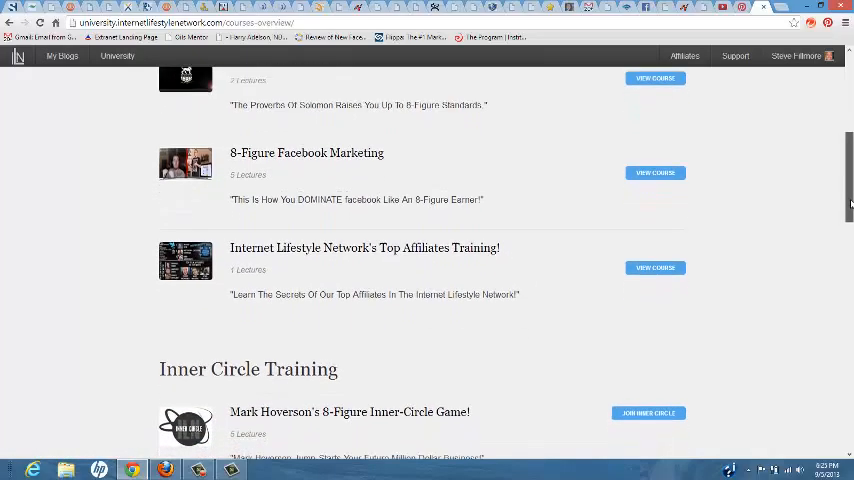
pyautogui.scroll(-3)
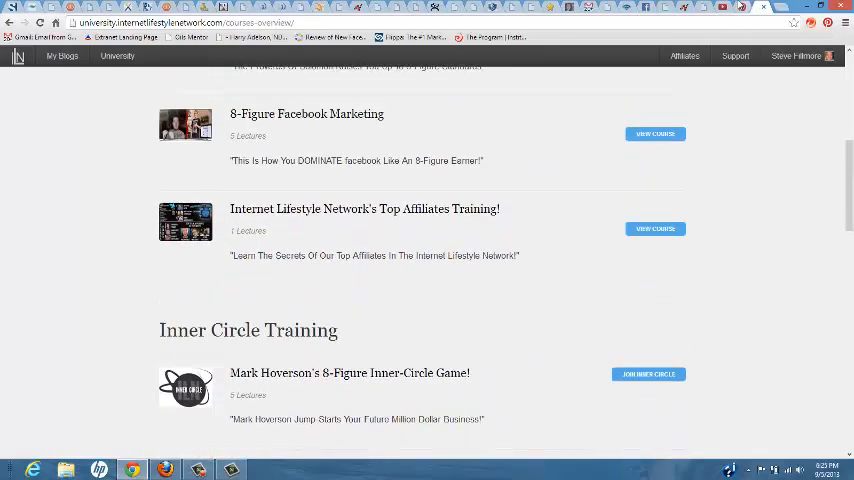
pyautogui.click(684, 56)
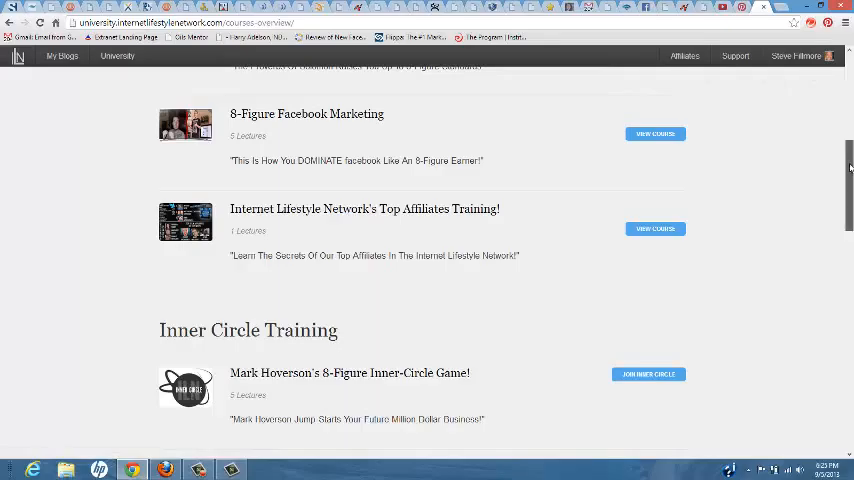
pyautogui.scroll(-3)
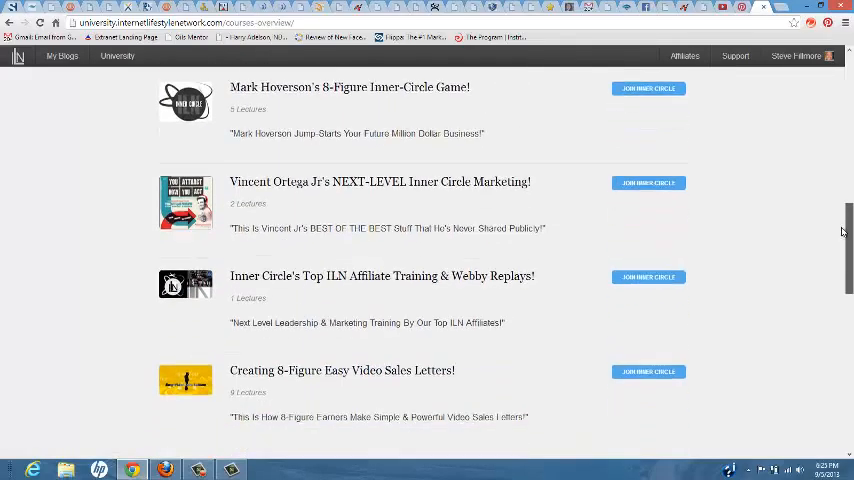
pyautogui.scroll(3)
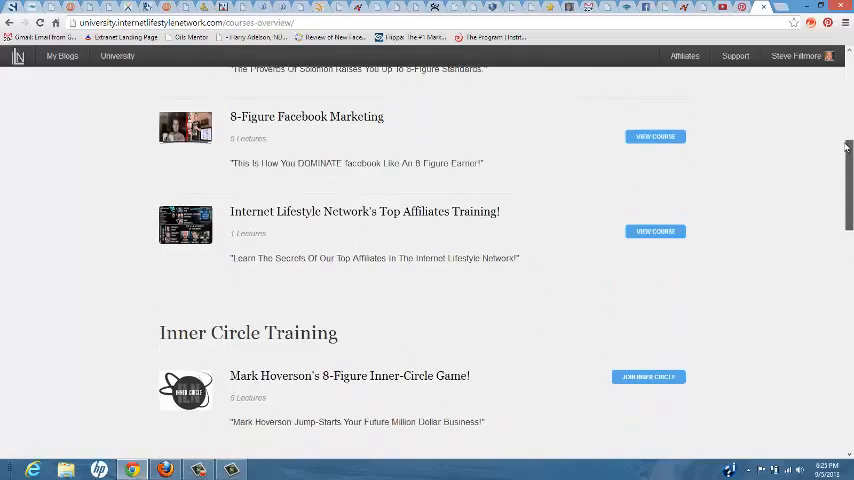
pyautogui.scroll(3)
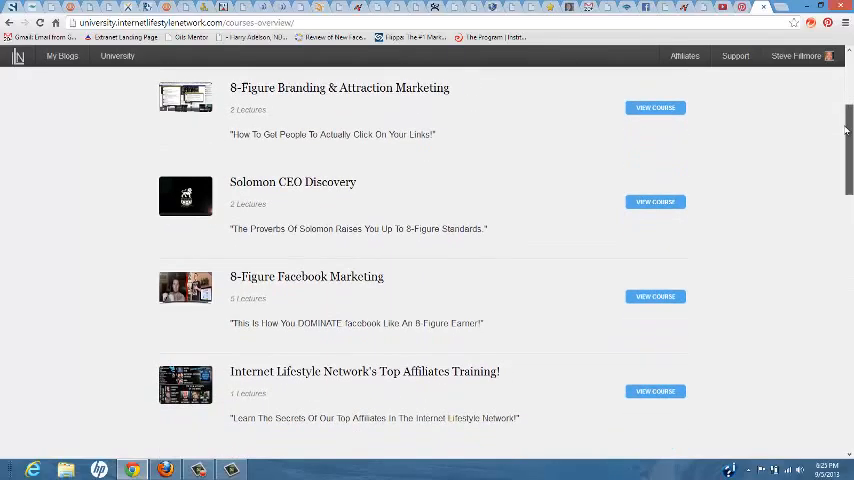
pyautogui.scroll(-3)
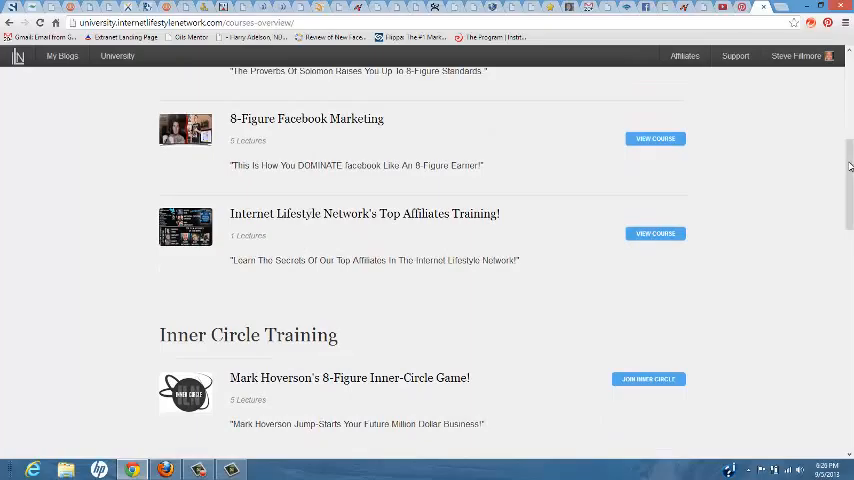
pyautogui.scroll(3)
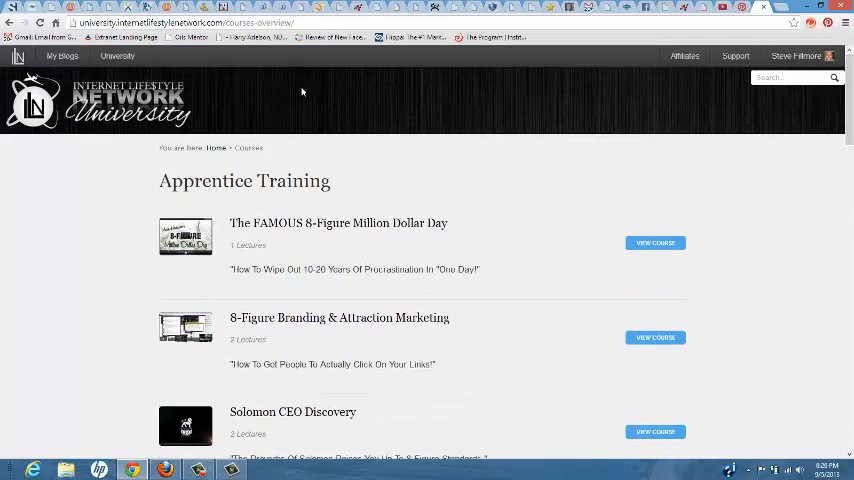
pyautogui.click(62, 55)
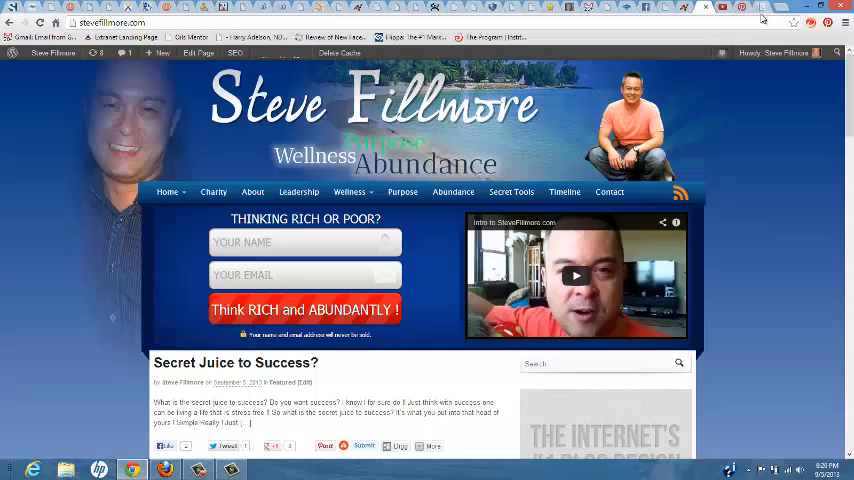
pyautogui.click(684, 56)
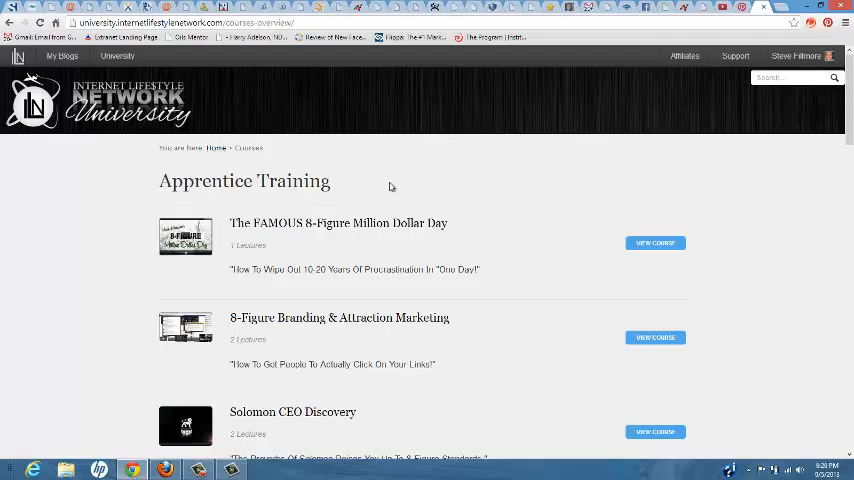
pyautogui.moveTo(504, 195)
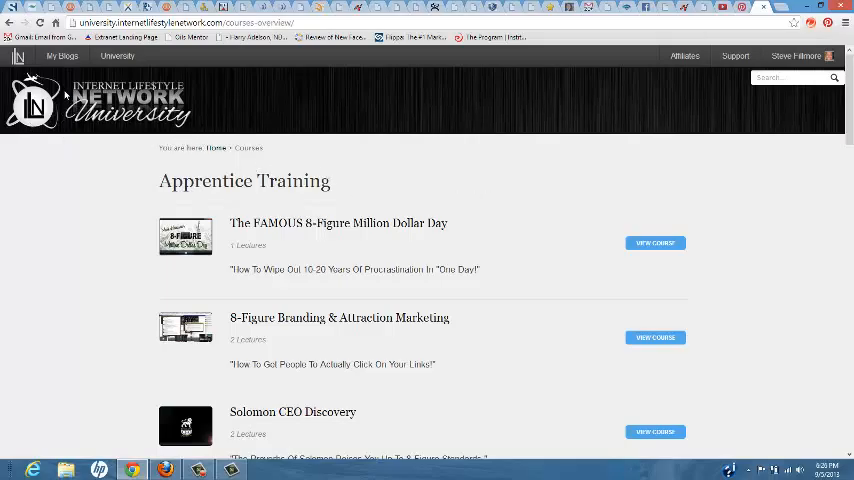
# - From My Blogs, choose Dashboard under Peak Essentials TV
pyautogui.click(61, 56)
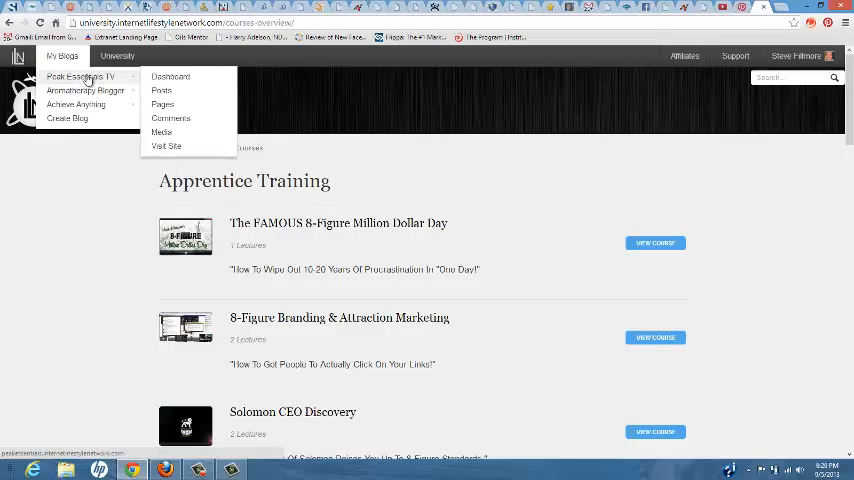
pyautogui.moveTo(85, 91)
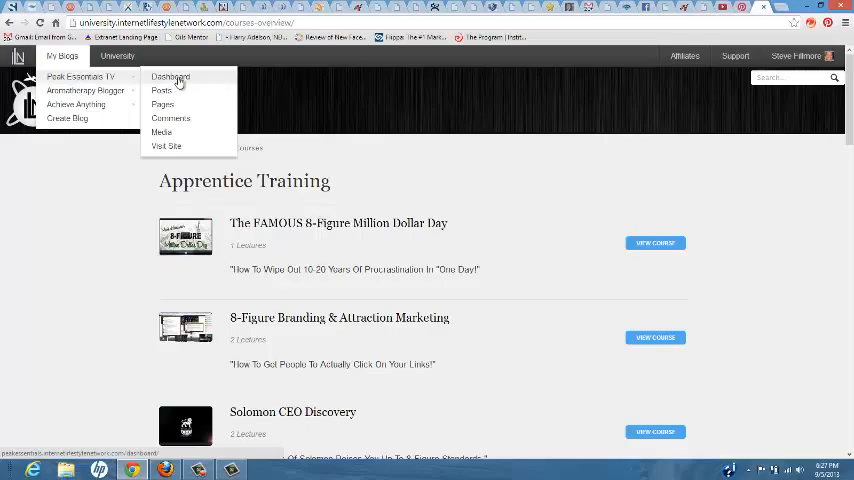
pyautogui.click(170, 76)
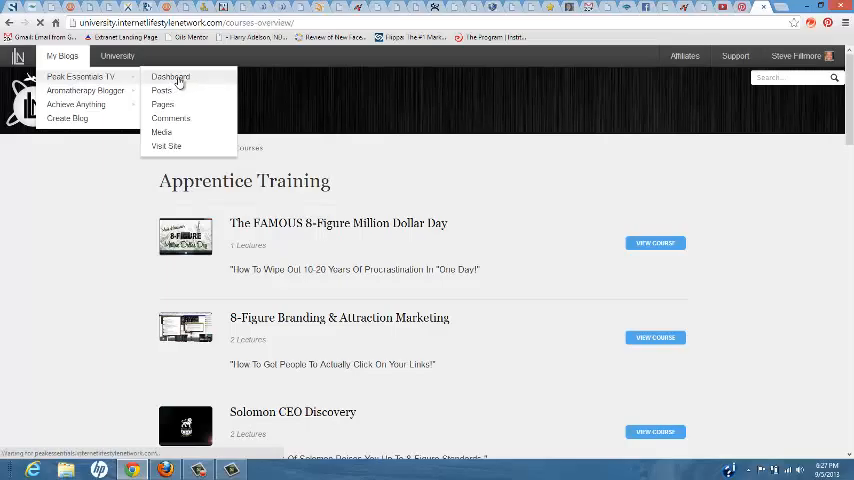
# - Load the Peak Essentials TV dashboard, then go back to the ILN University home page via University
pyautogui.click(170, 77)
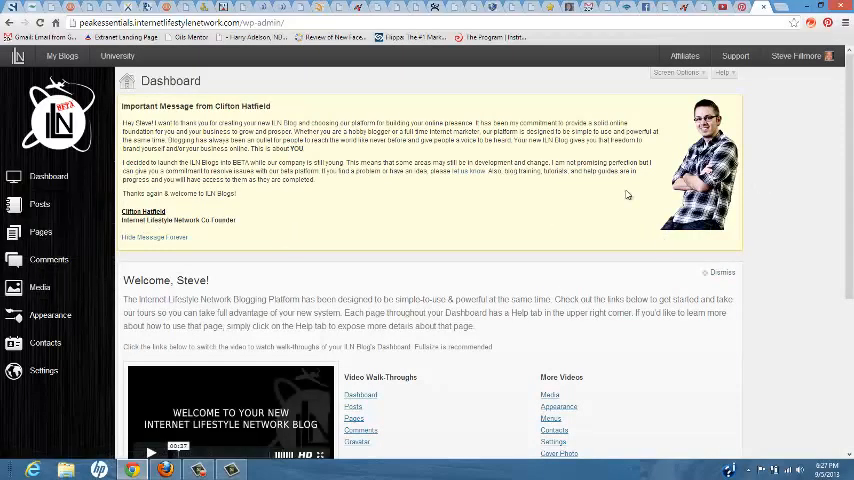
pyautogui.moveTo(629, 221)
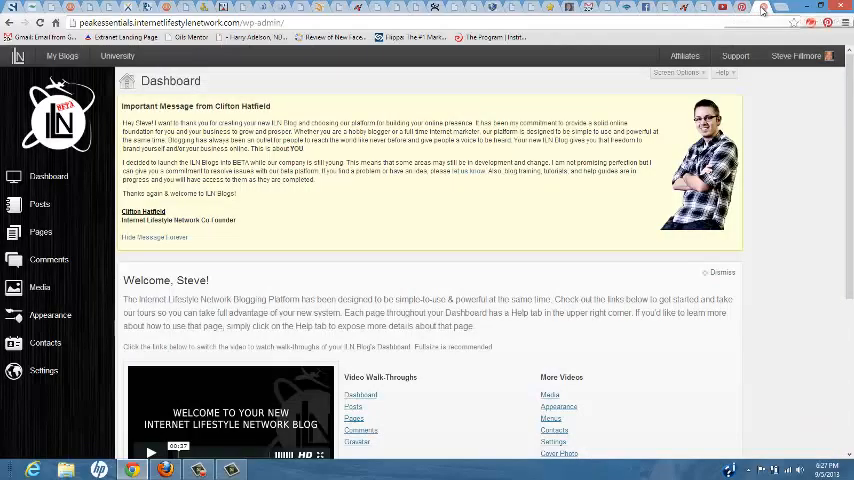
pyautogui.click(684, 55)
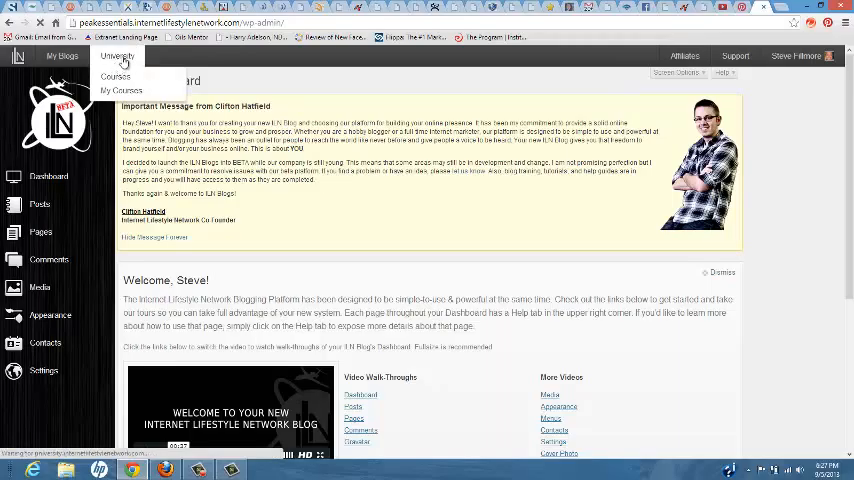
pyautogui.click(116, 60)
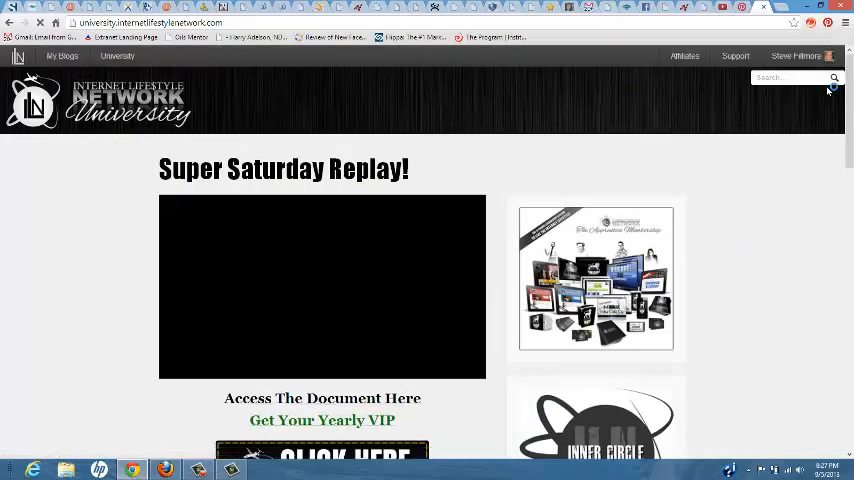